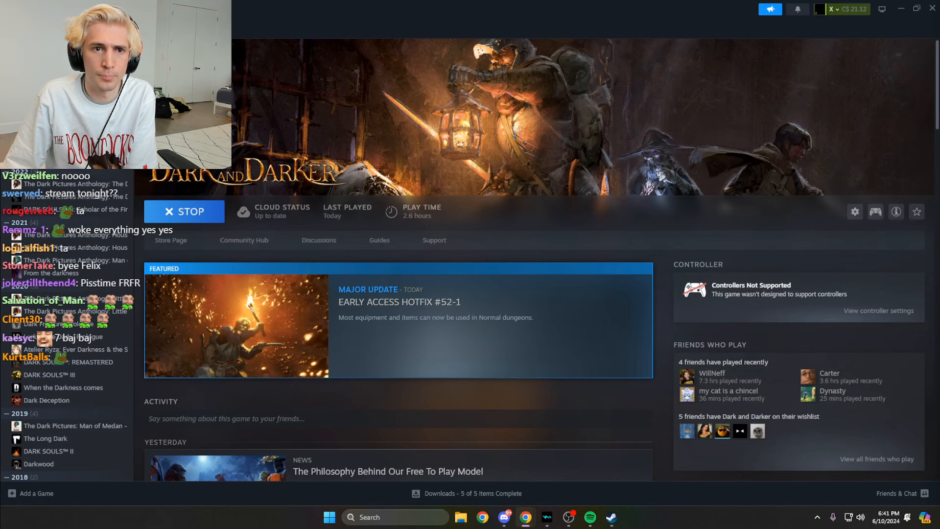
Stop the running Dark and Darker game from its library page, leaving it ready to play again
left_click(183, 211)
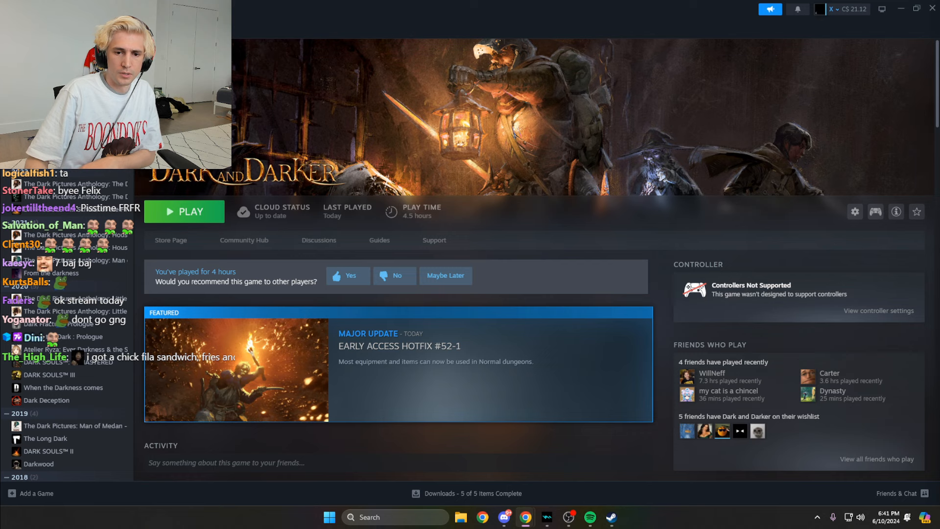